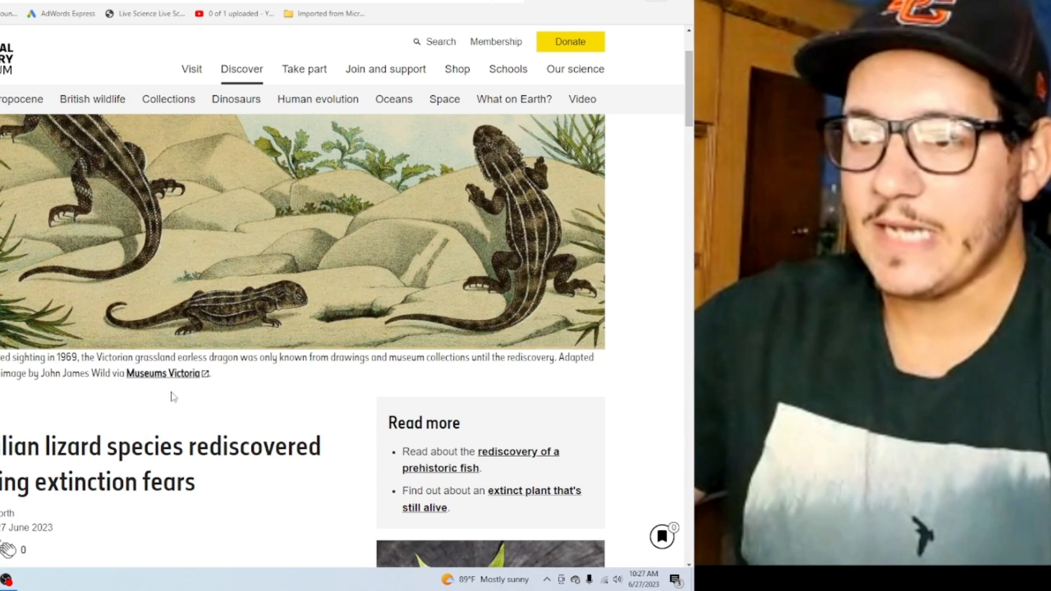
scroll(down, 3)
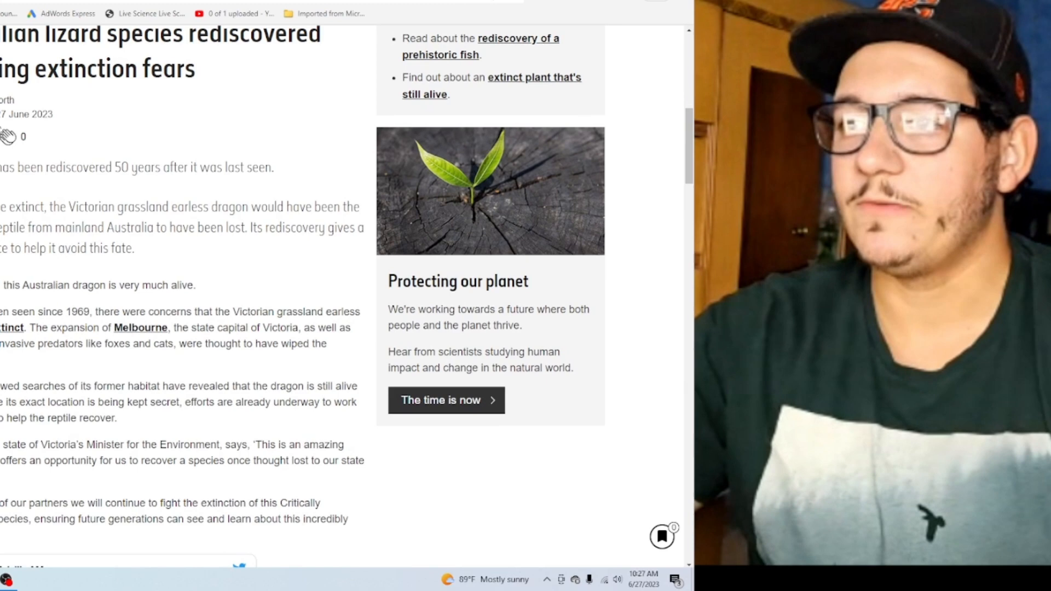
scroll(down, 3)
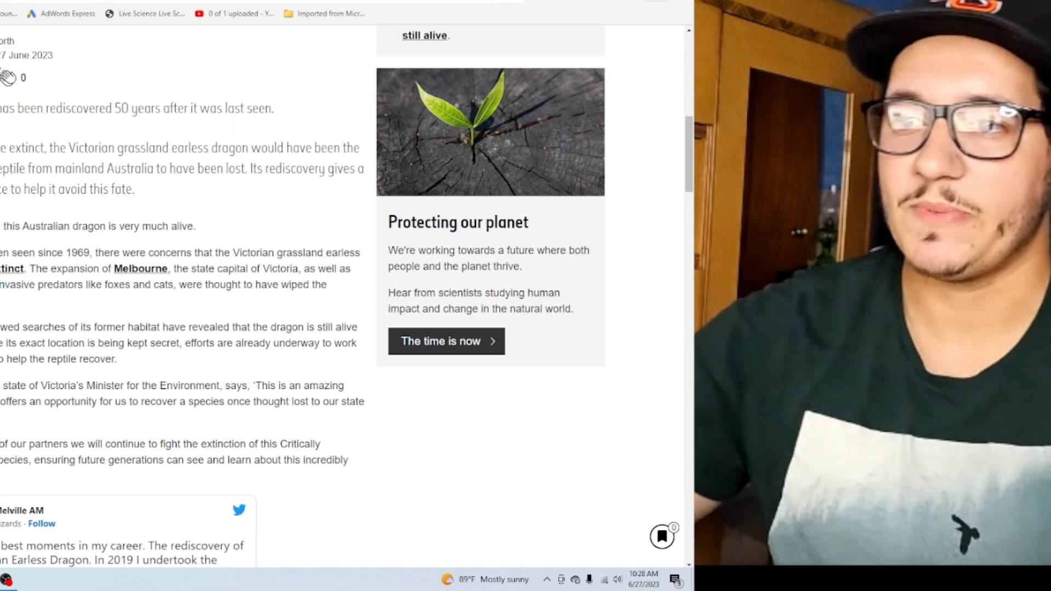
scroll(down, 3)
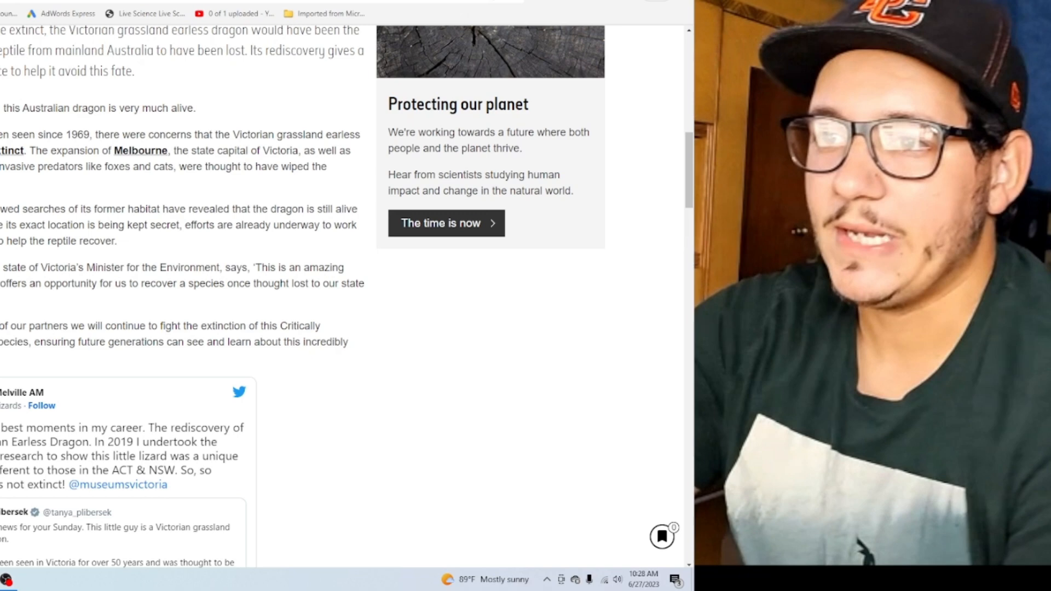
scroll(down, 3)
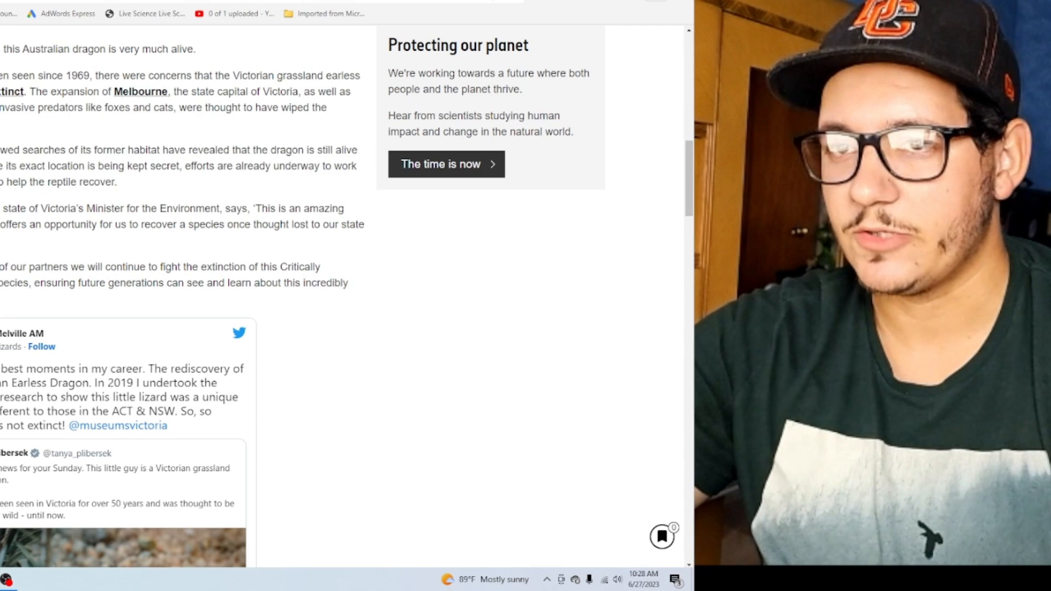
scroll(down, 3)
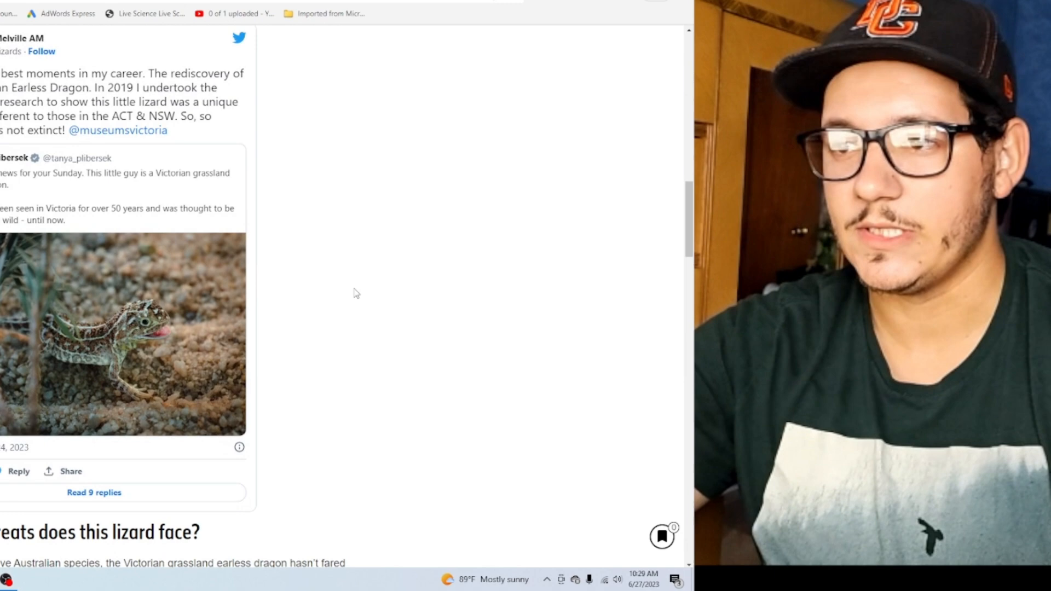
scroll(down, 3)
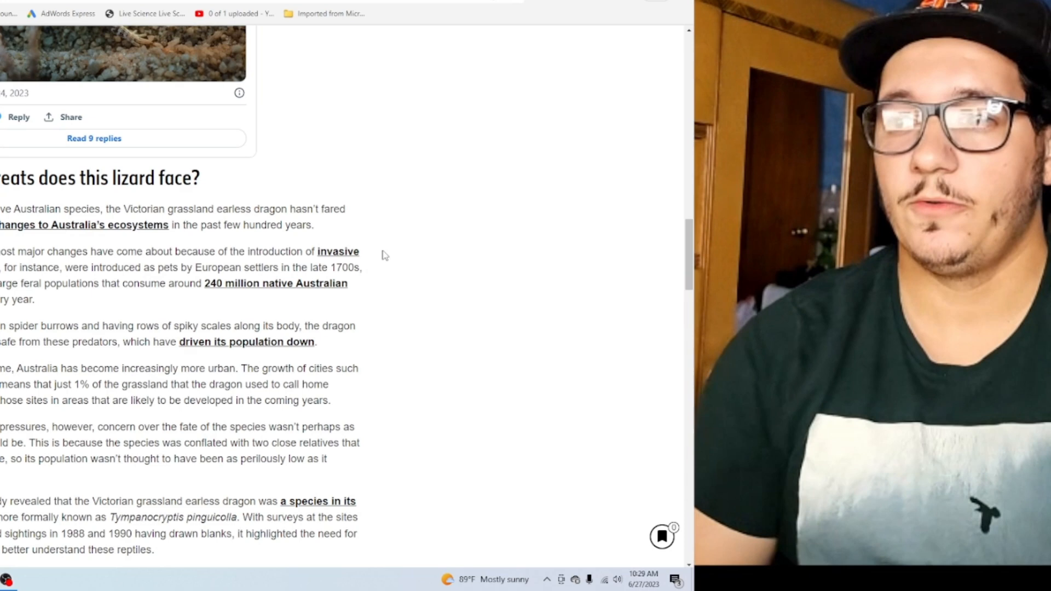
scroll(down, 3)
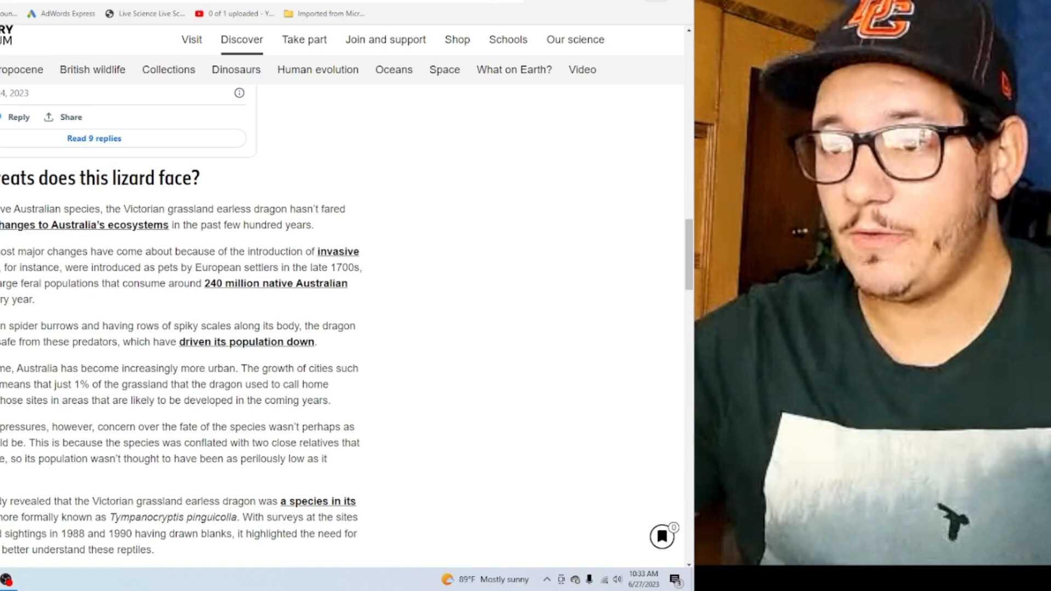
scroll(down, 3)
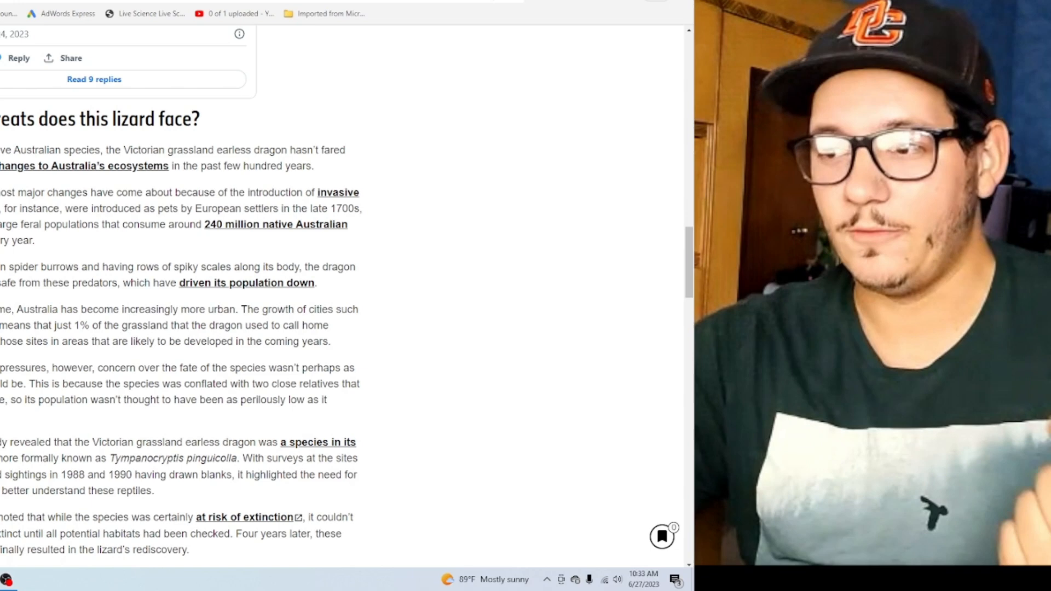
scroll(down, 3)
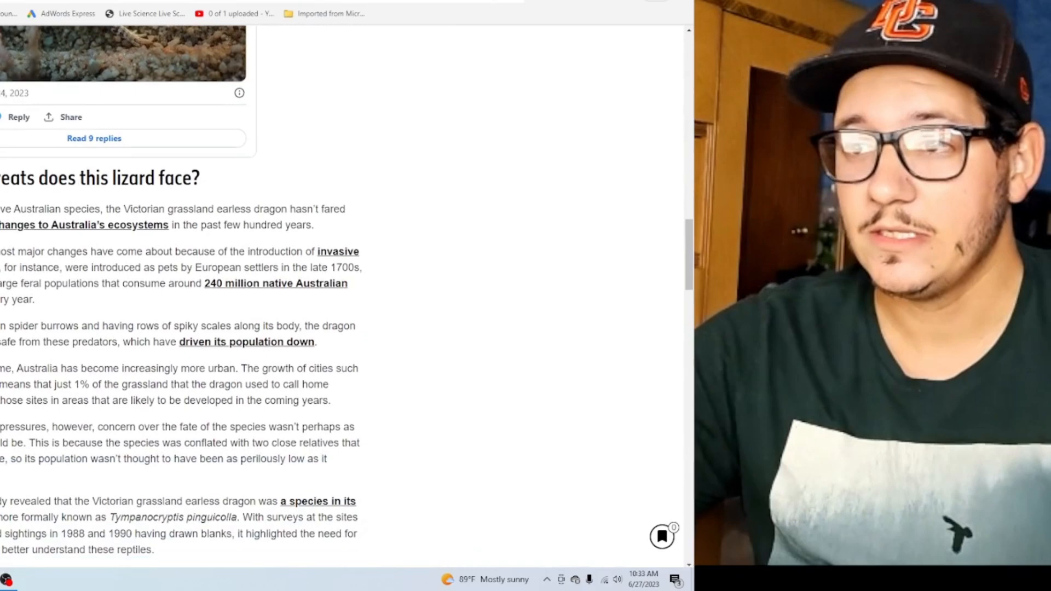
scroll(down, 3)
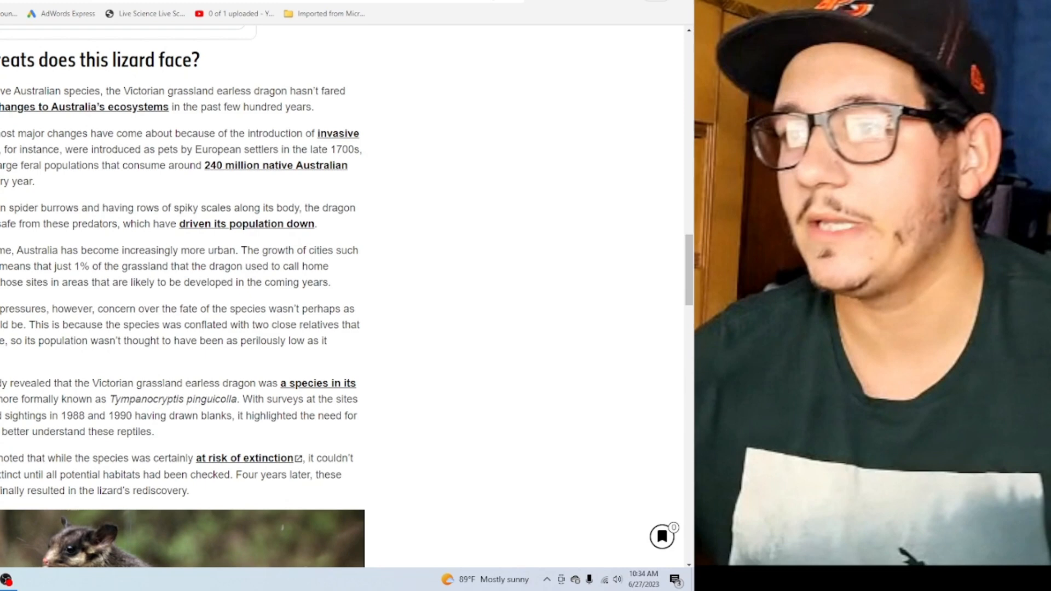
scroll(down, 3)
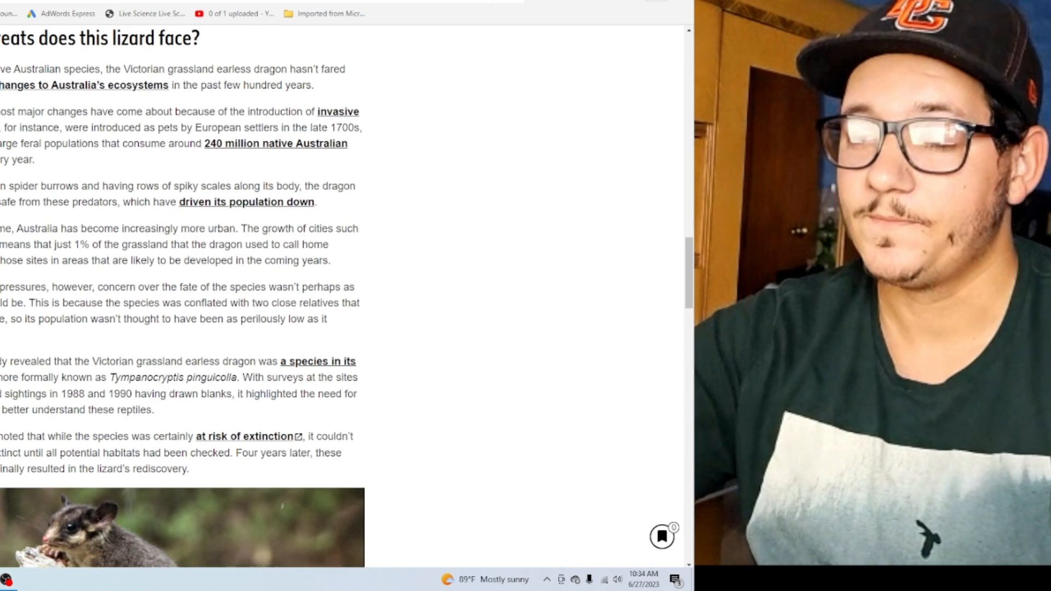
scroll(down, 3)
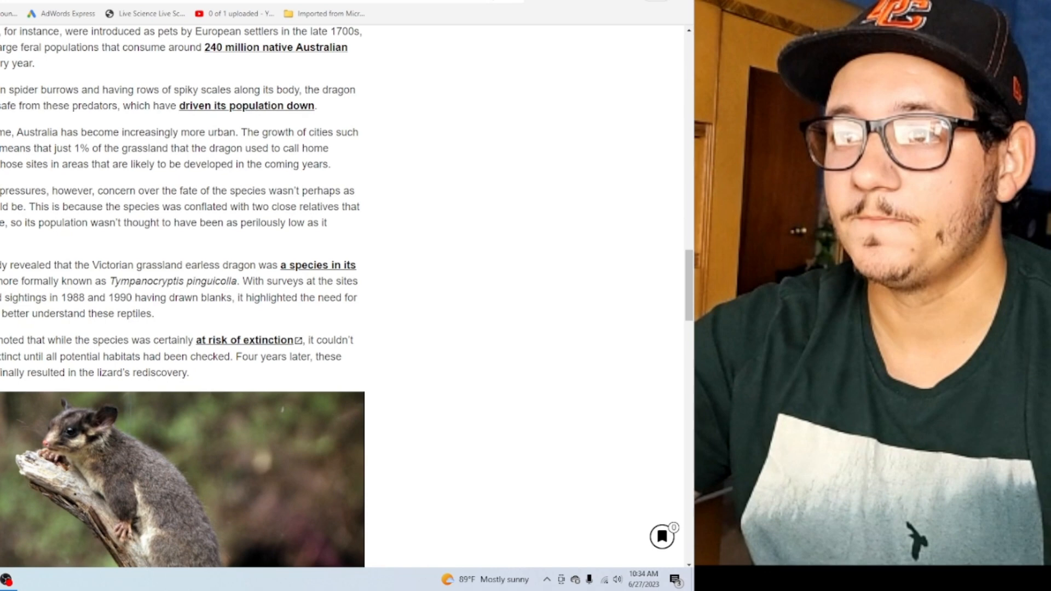
scroll(down, 3)
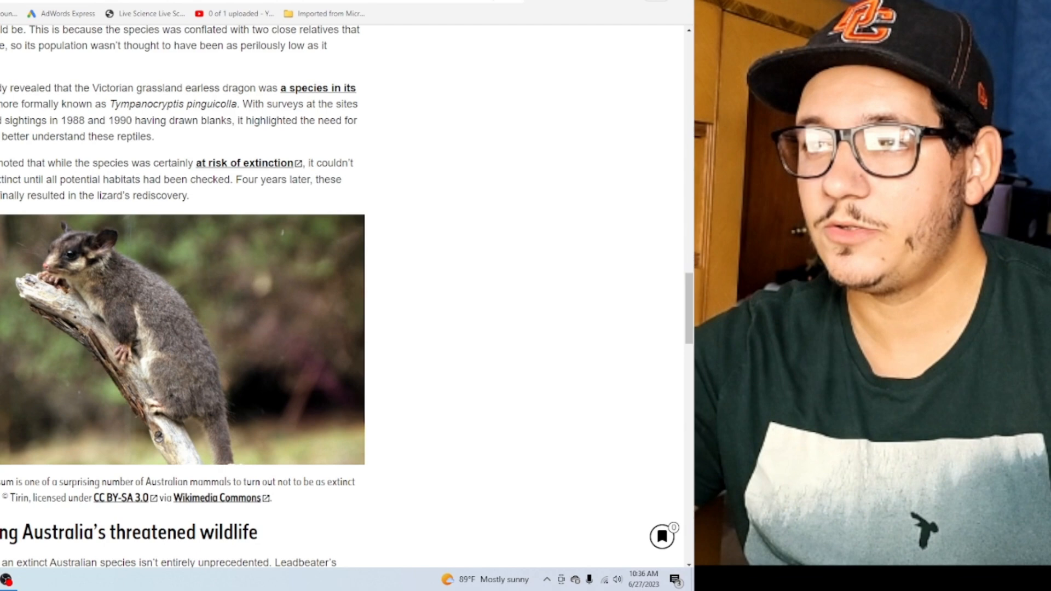
scroll(down, 3)
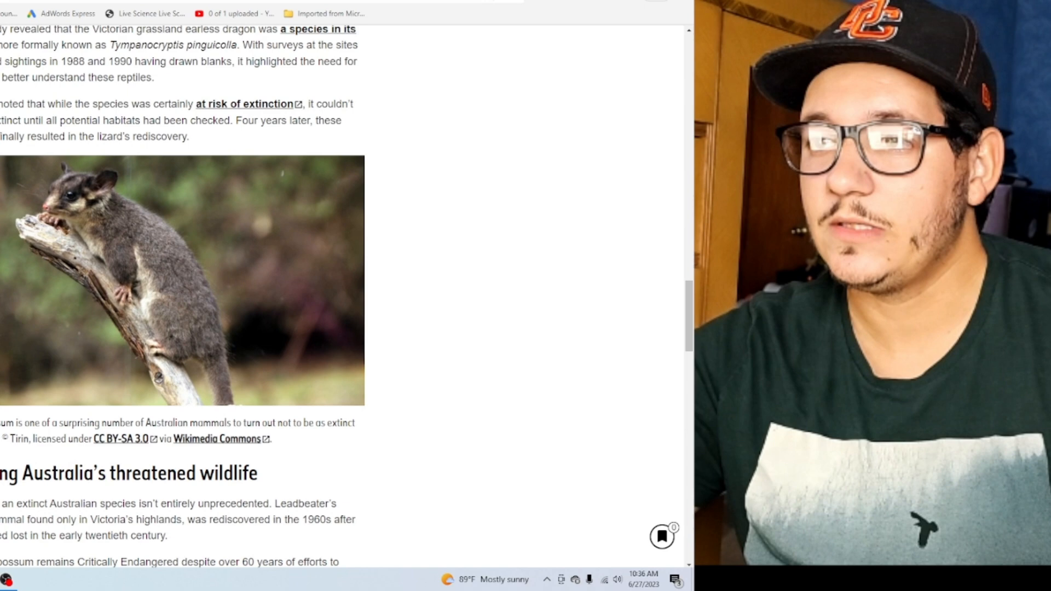
scroll(down, 3)
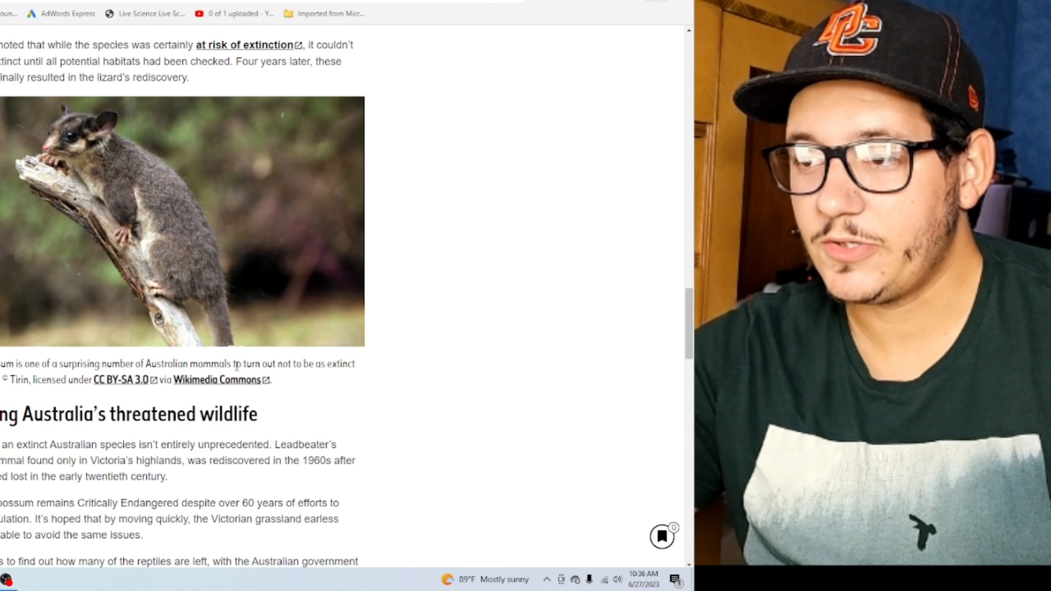
scroll(down, 3)
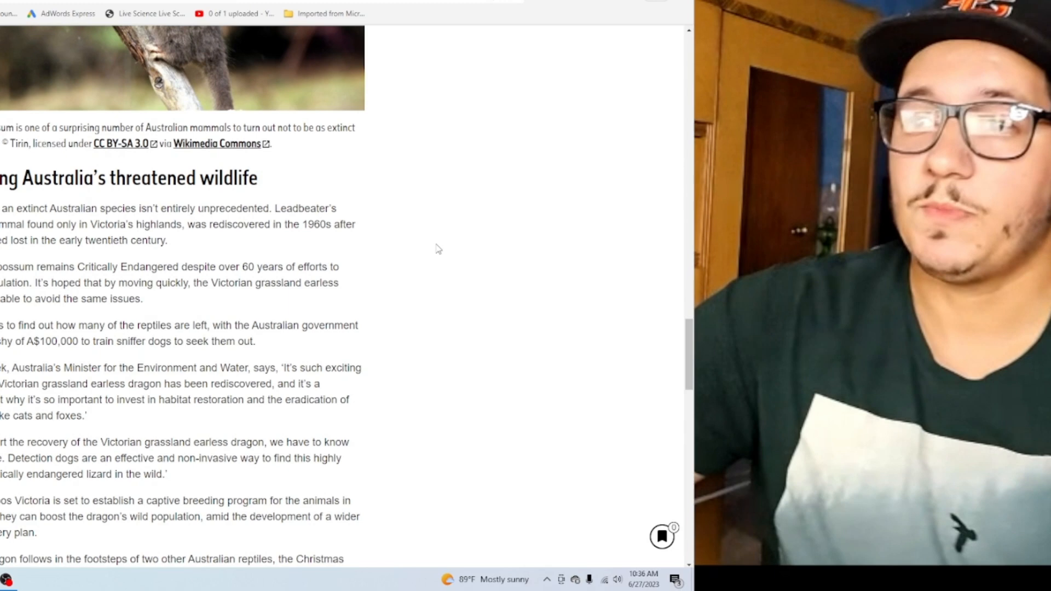
scroll(down, 3)
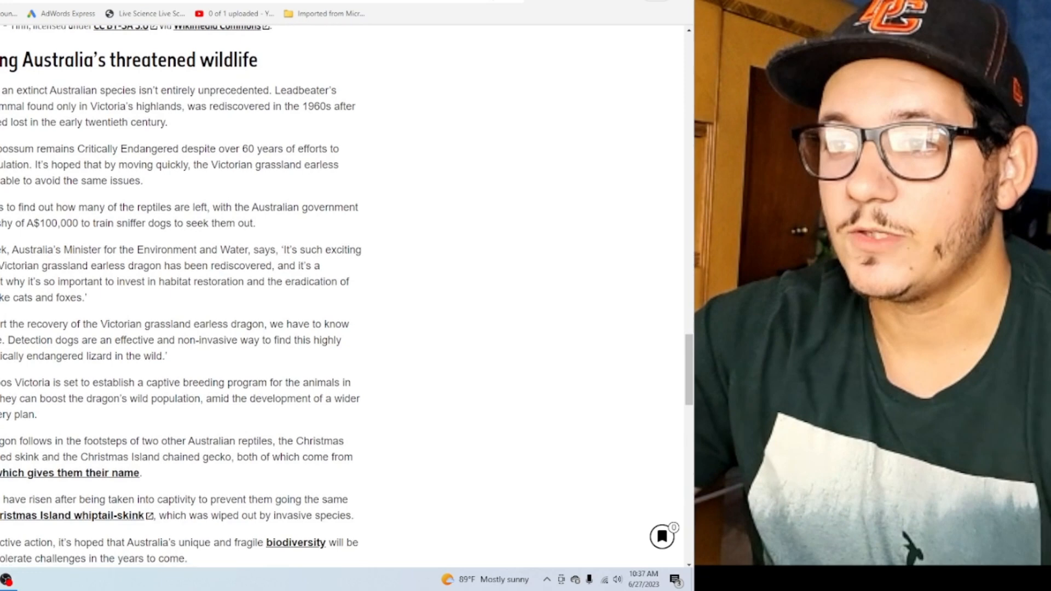
scroll(down, 3)
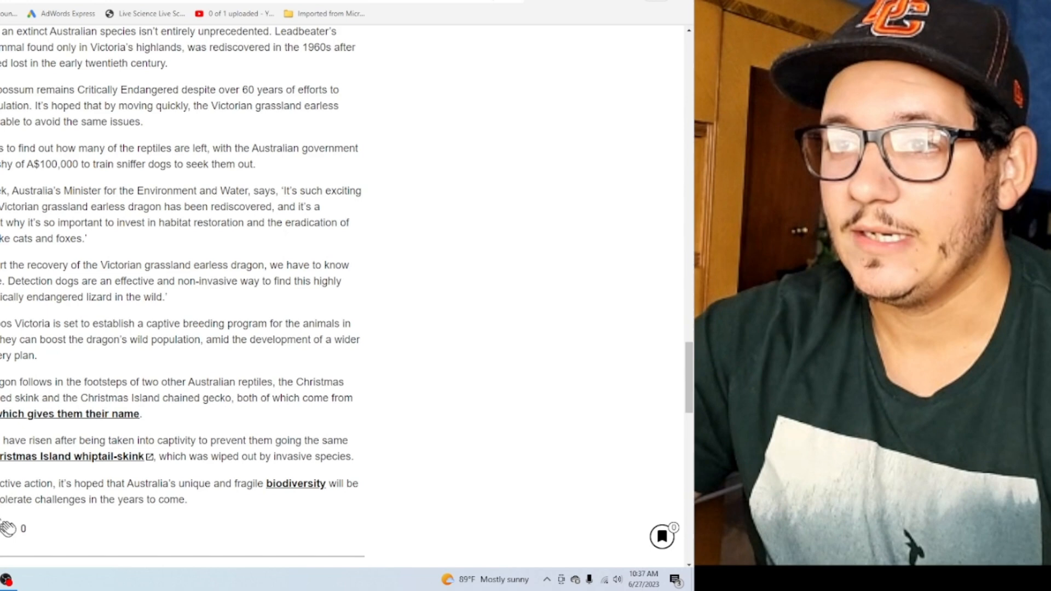
scroll(down, 3)
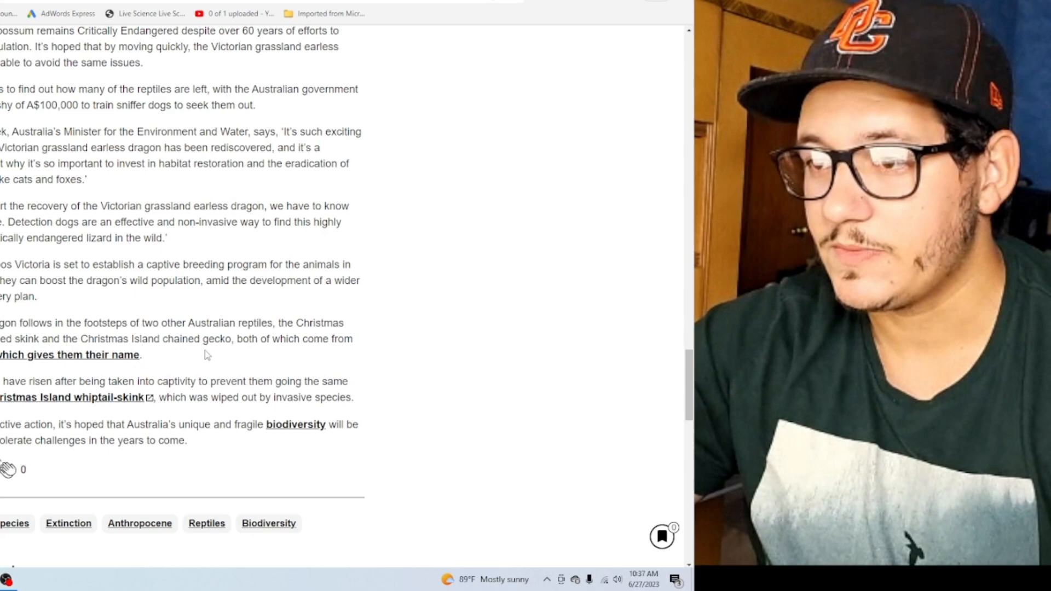
scroll(down, 3)
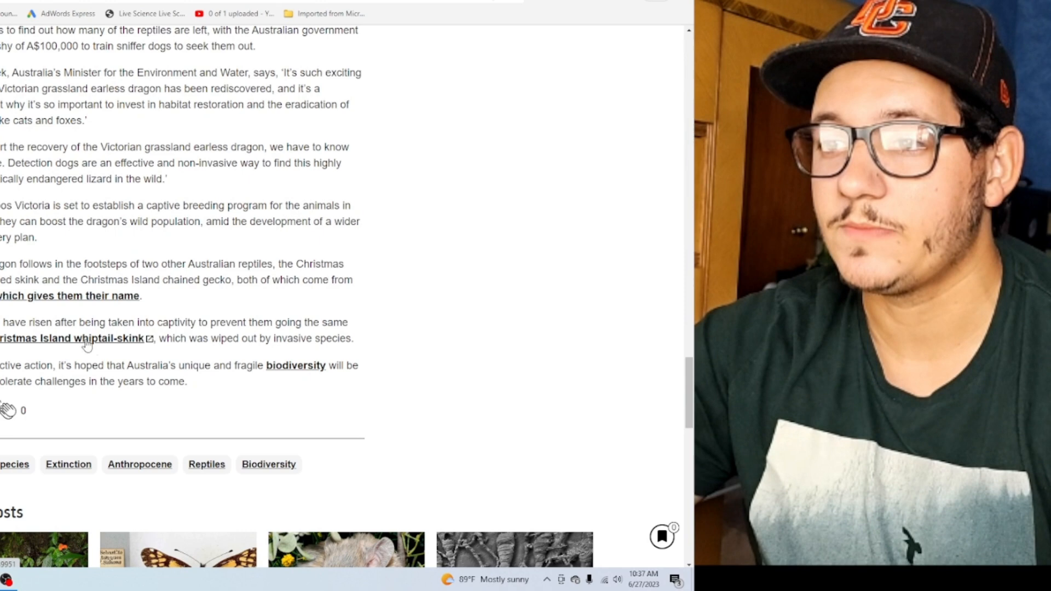
mouse_move(459, 327)
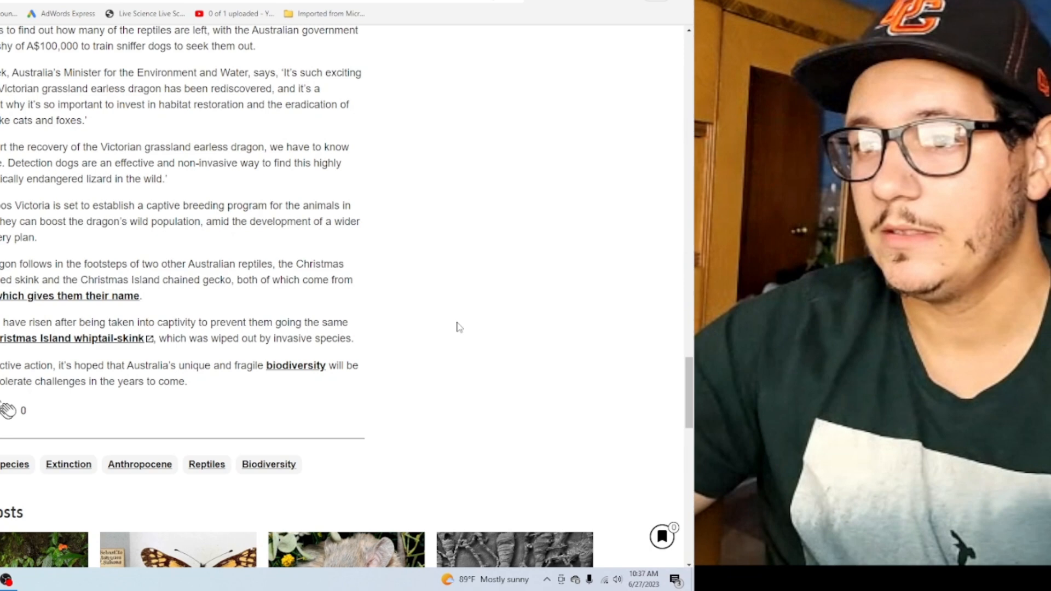
mouse_move(449, 314)
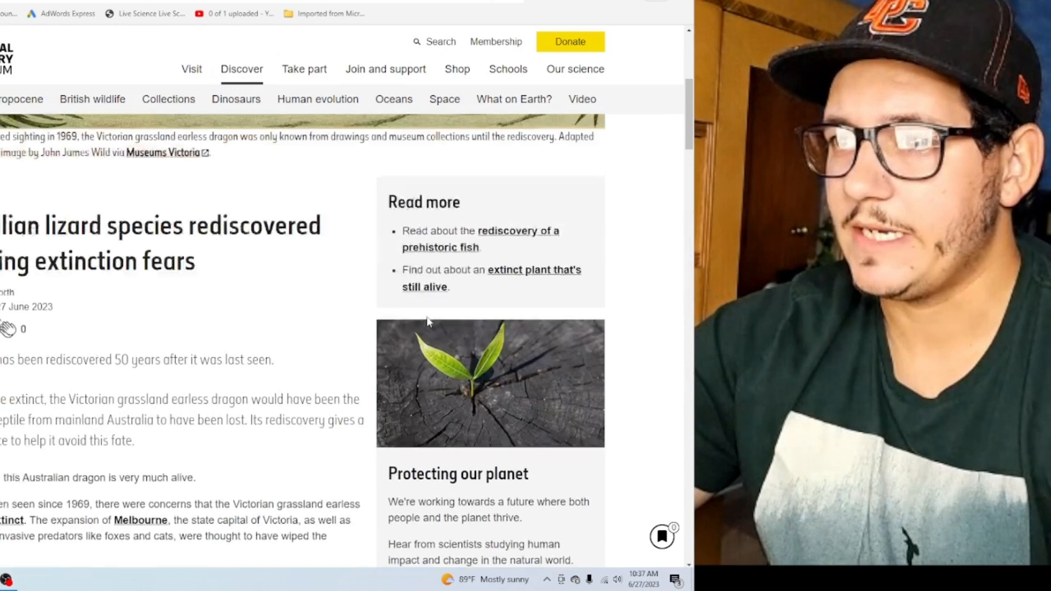
scroll(down, 3)
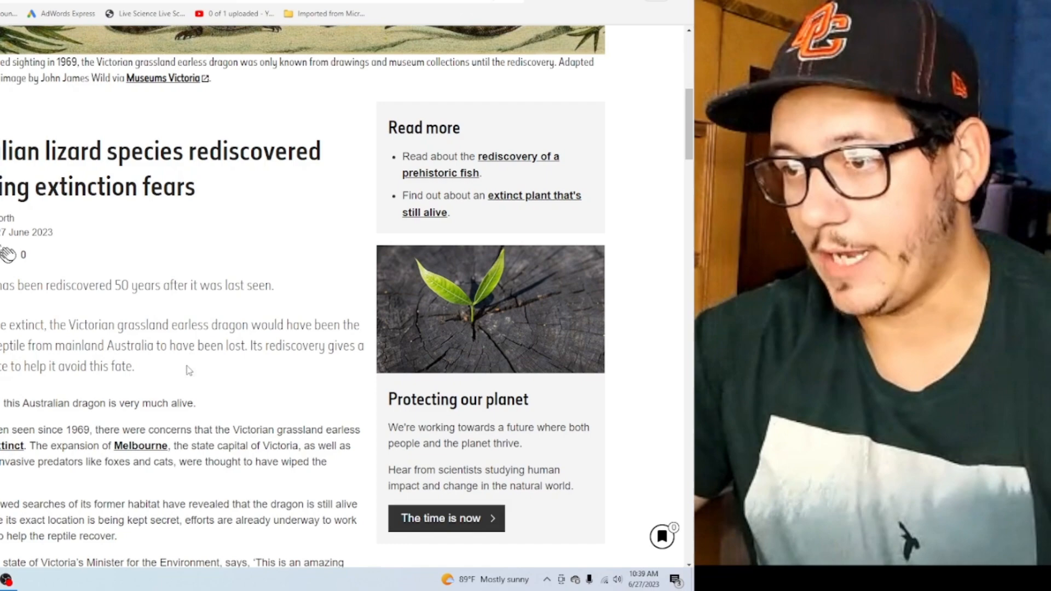
scroll(down, 3)
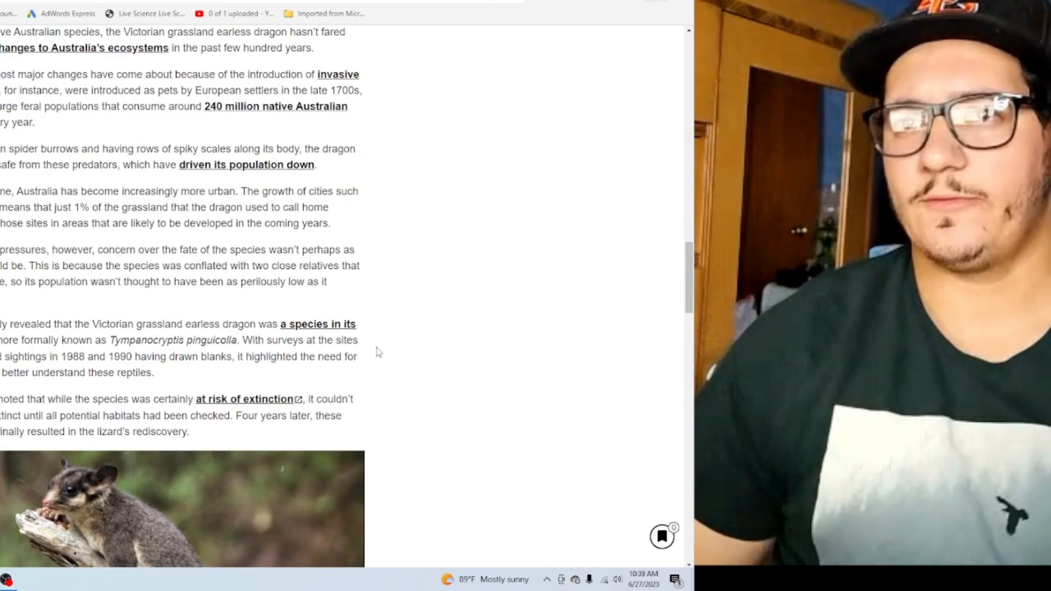
scroll(down, 3)
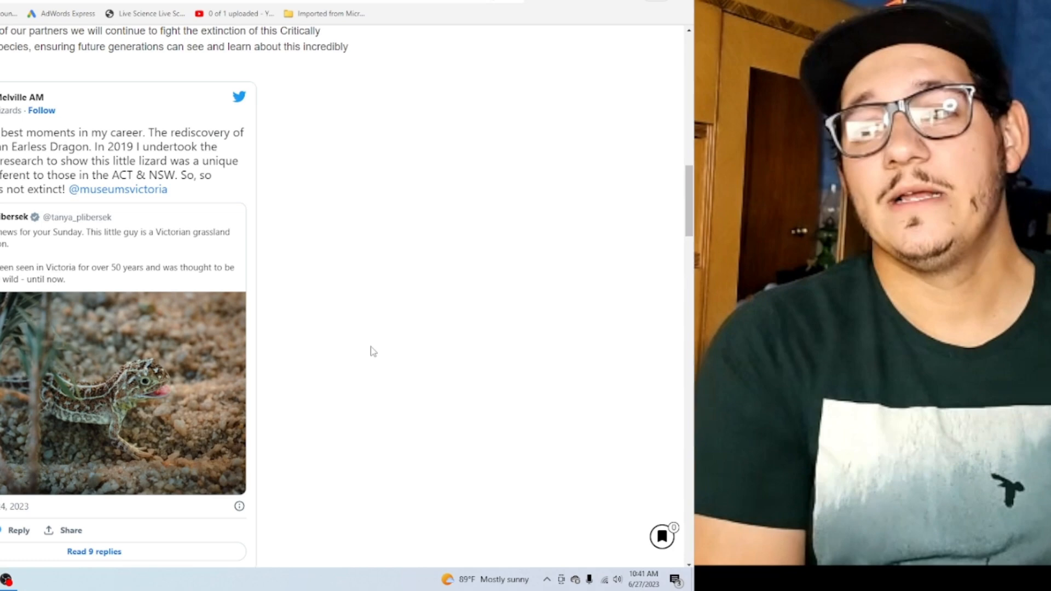
mouse_move(301, 346)
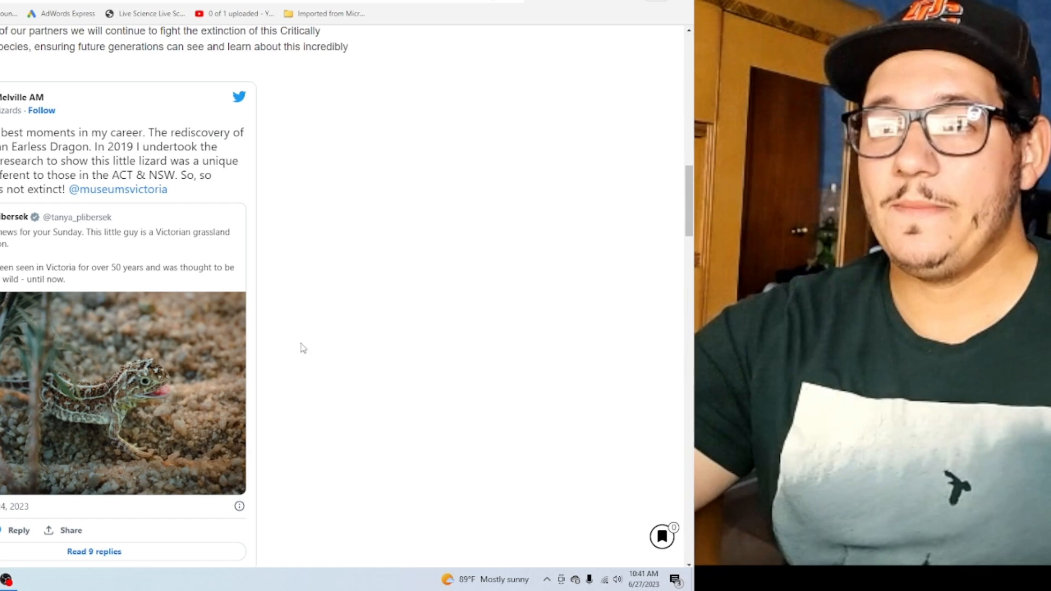